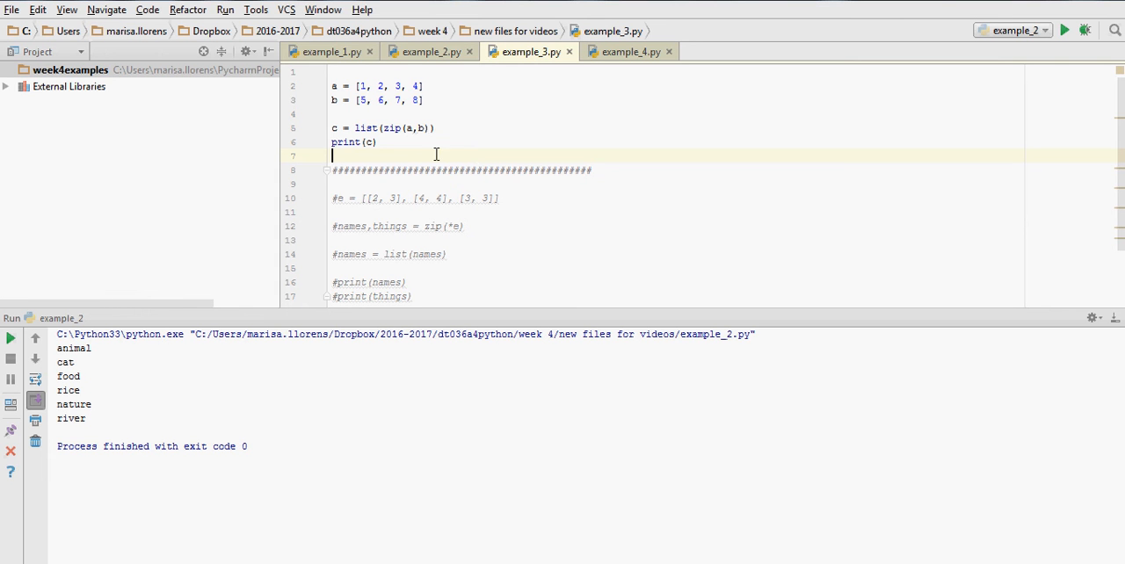
mouse_move(399, 128)
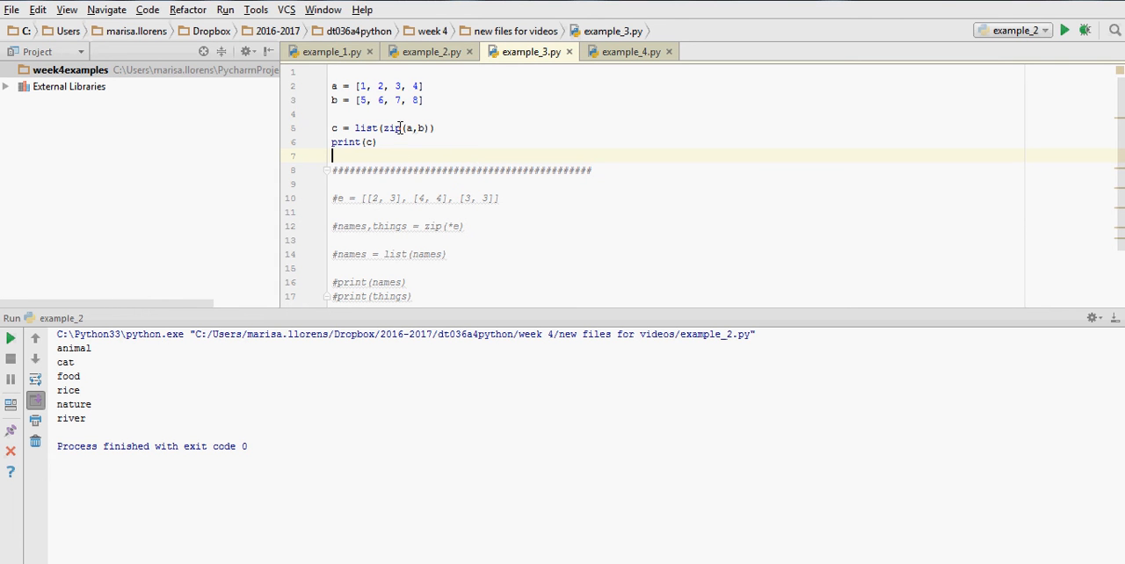
Walk through the zip(a, b) call on line 5, highlighting a, list b and c
double_click(389, 127)
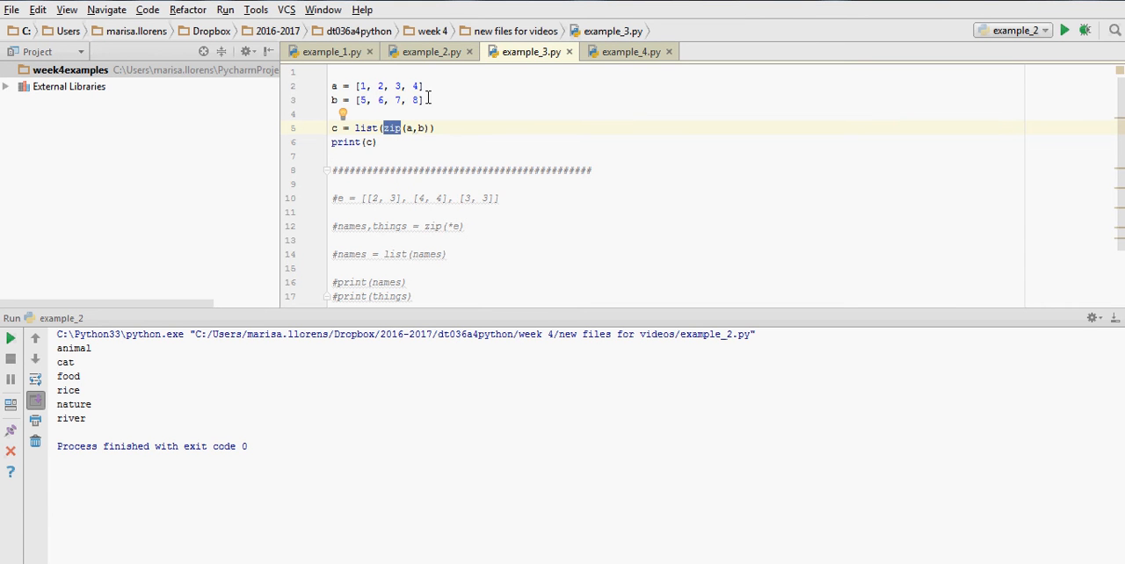
mouse_move(391, 137)
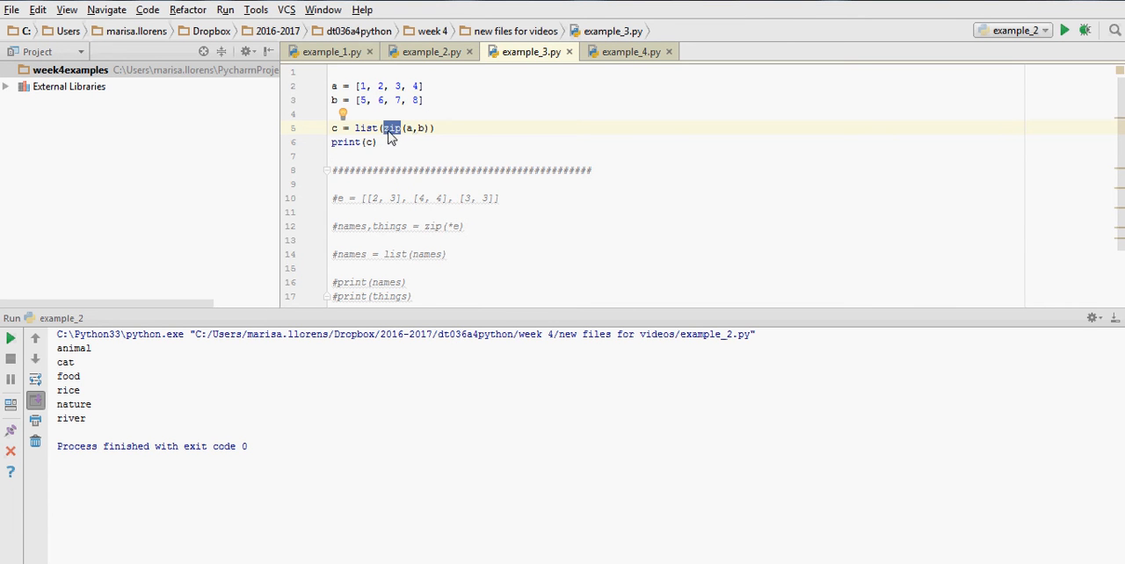
left_click(389, 127)
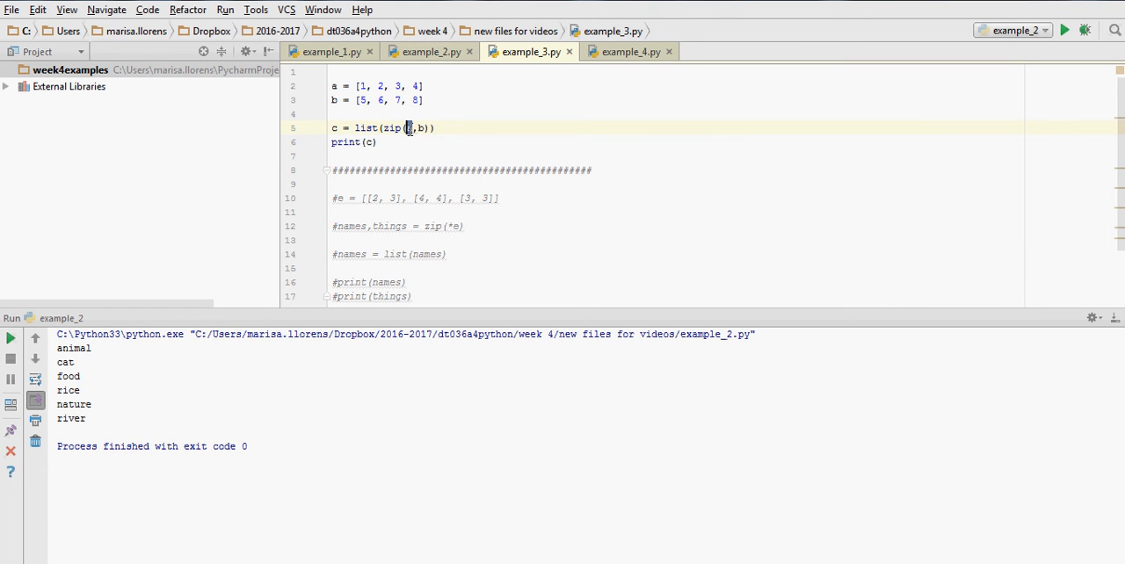
type("a,")
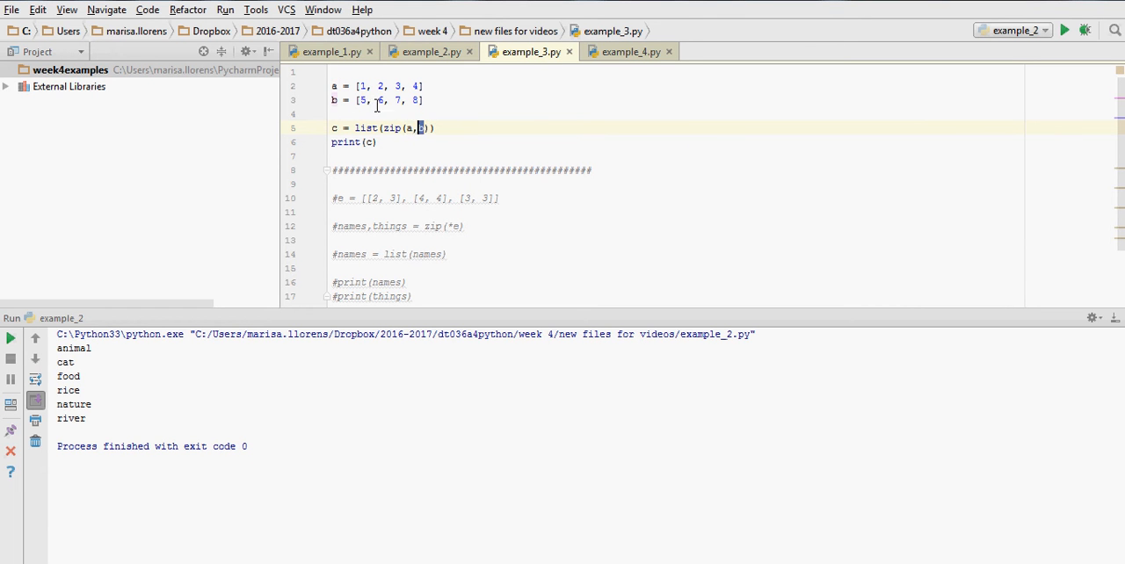
left_click(426, 85)
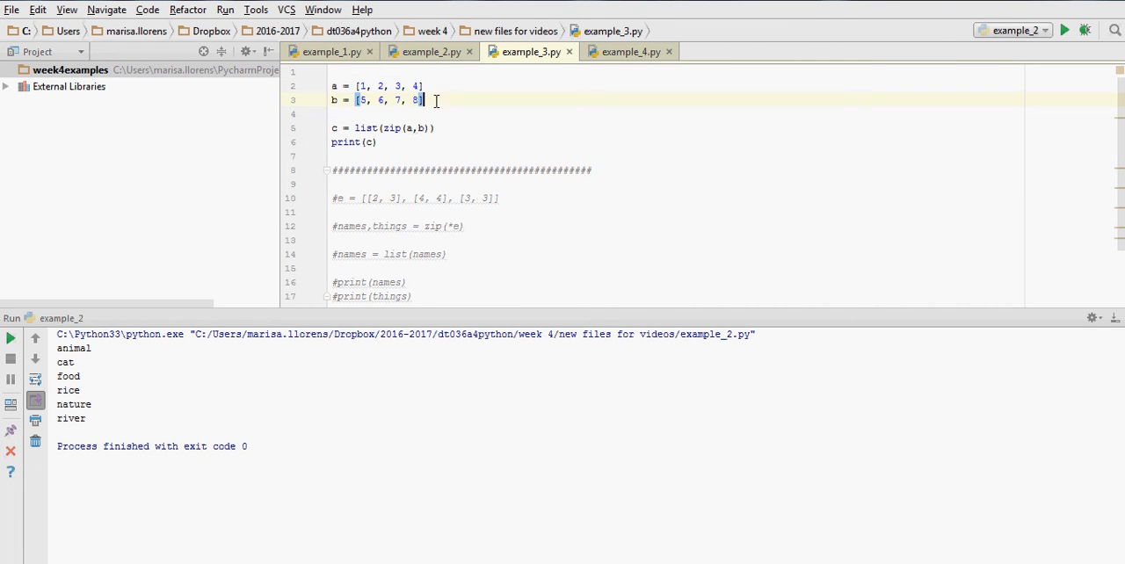
double_click(393, 129)
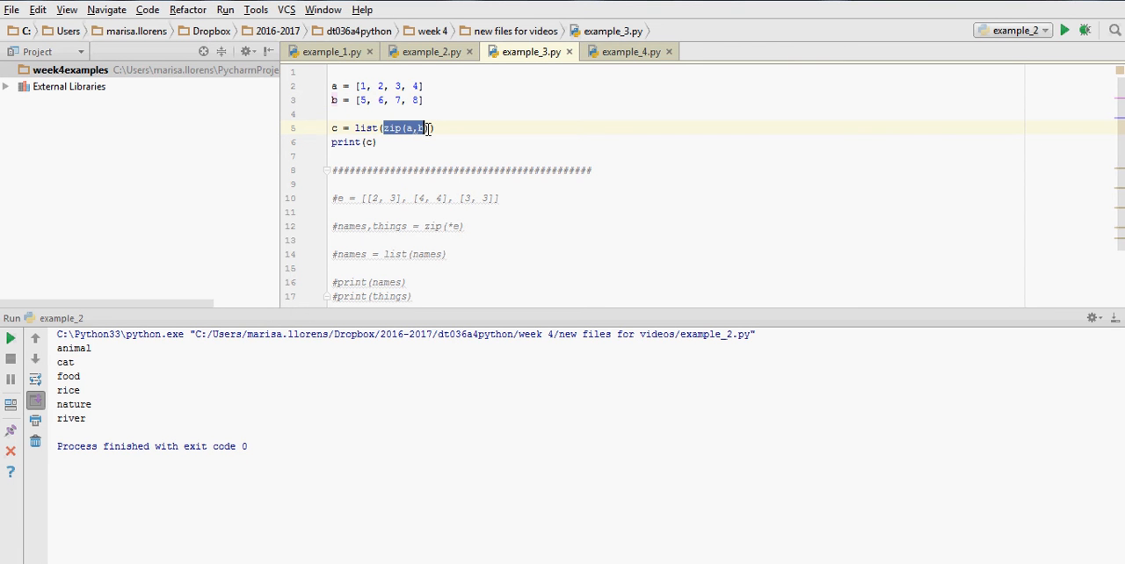
left_click(356, 128)
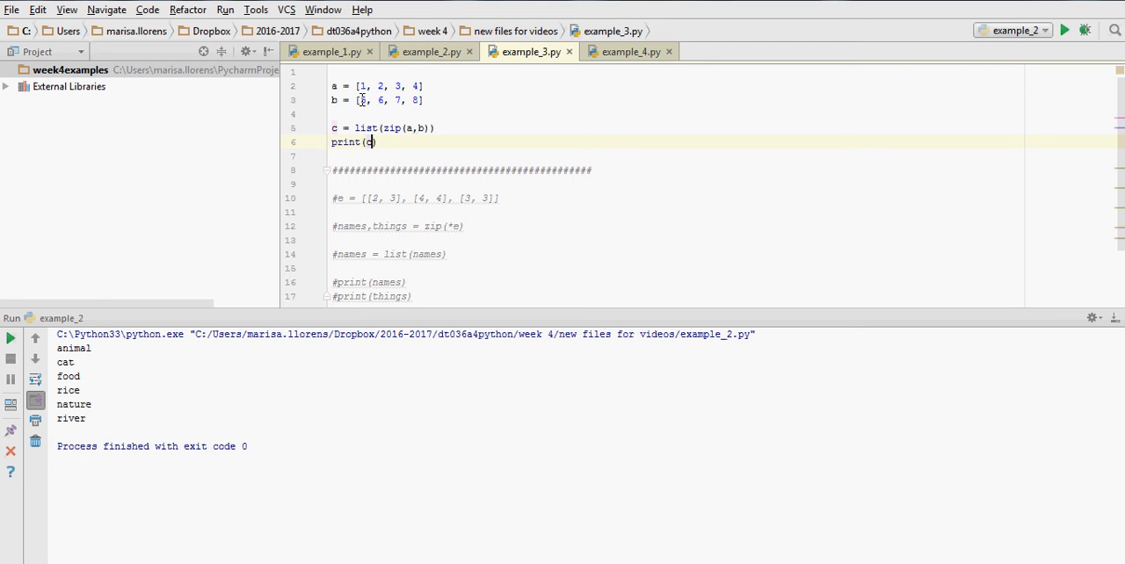
mouse_move(1064, 61)
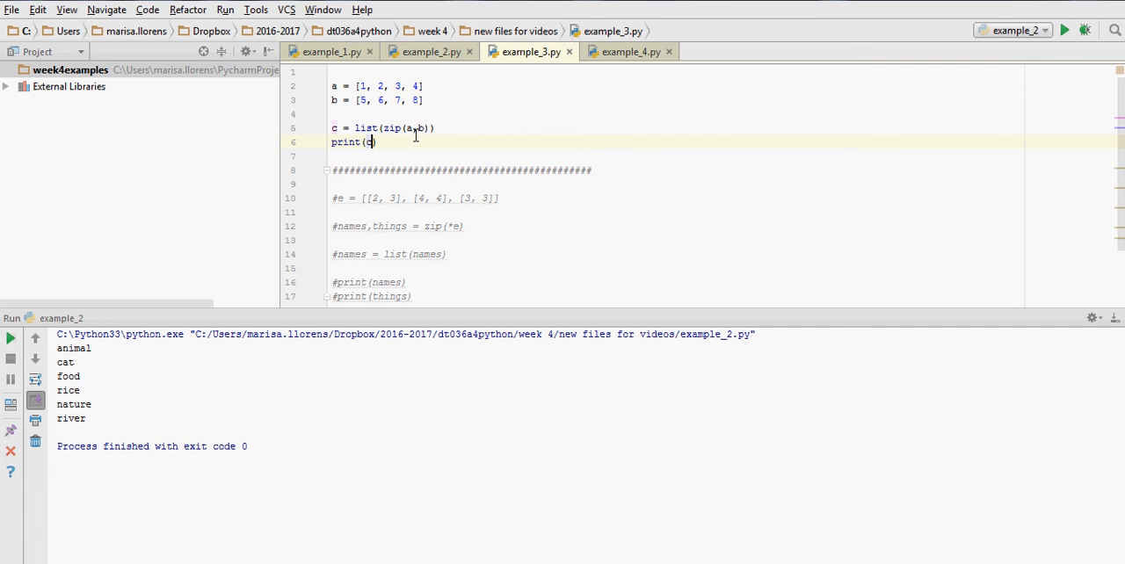
mouse_move(377, 104)
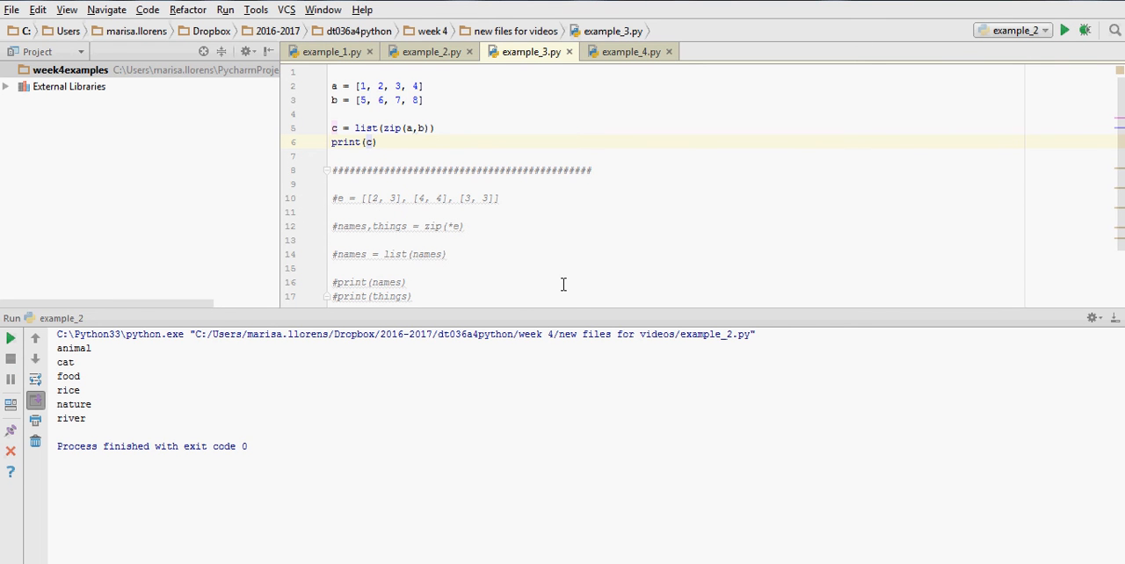
Run 'example_3' from the tab's context menu and revisit the zip call
left_click(1046, 30)
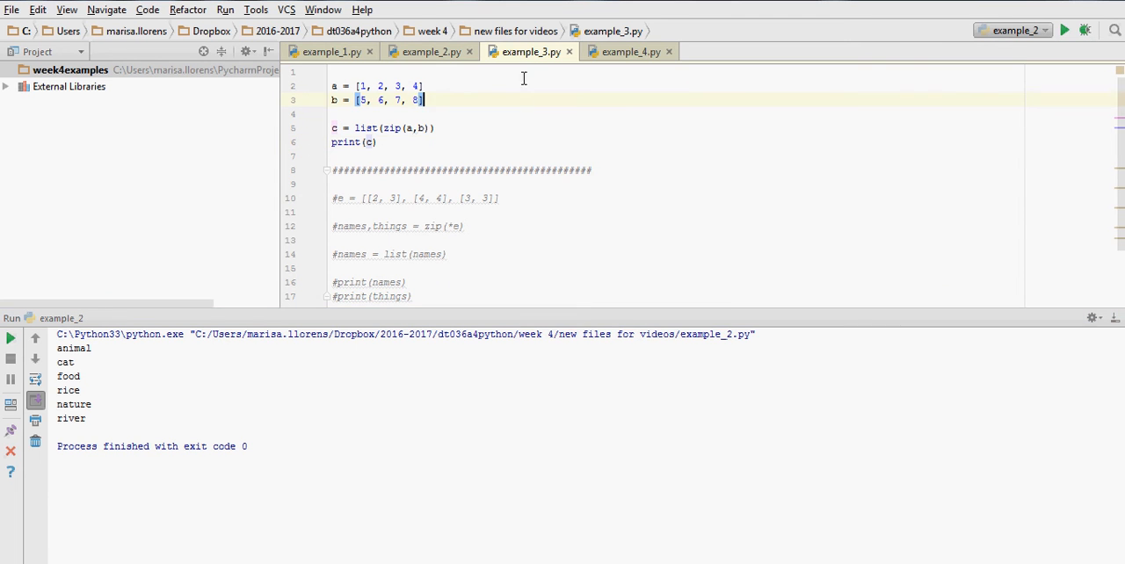
right_click(530, 51)
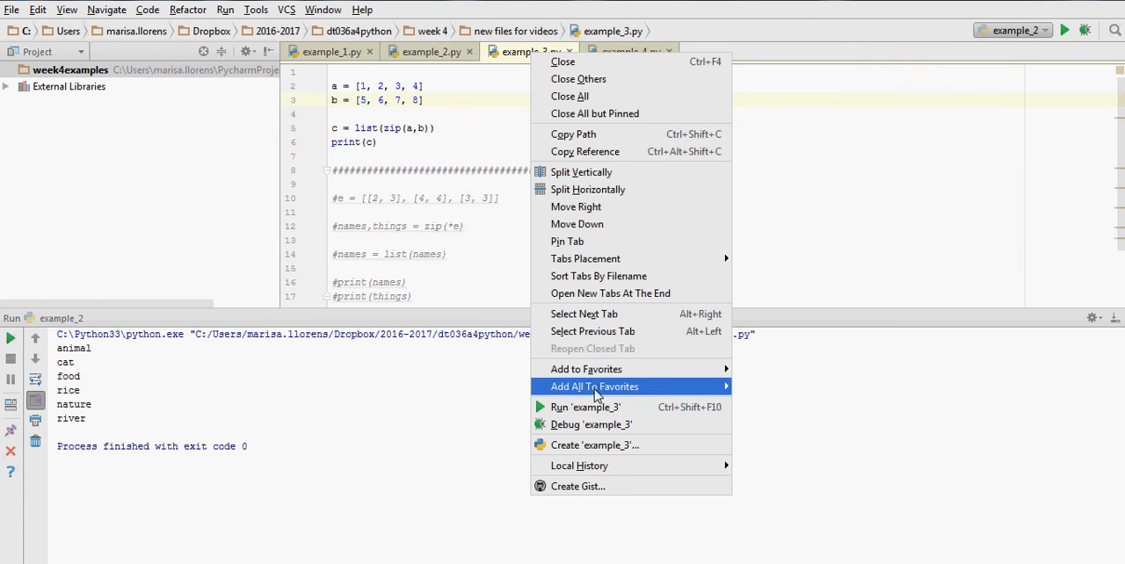
left_click(585, 407)
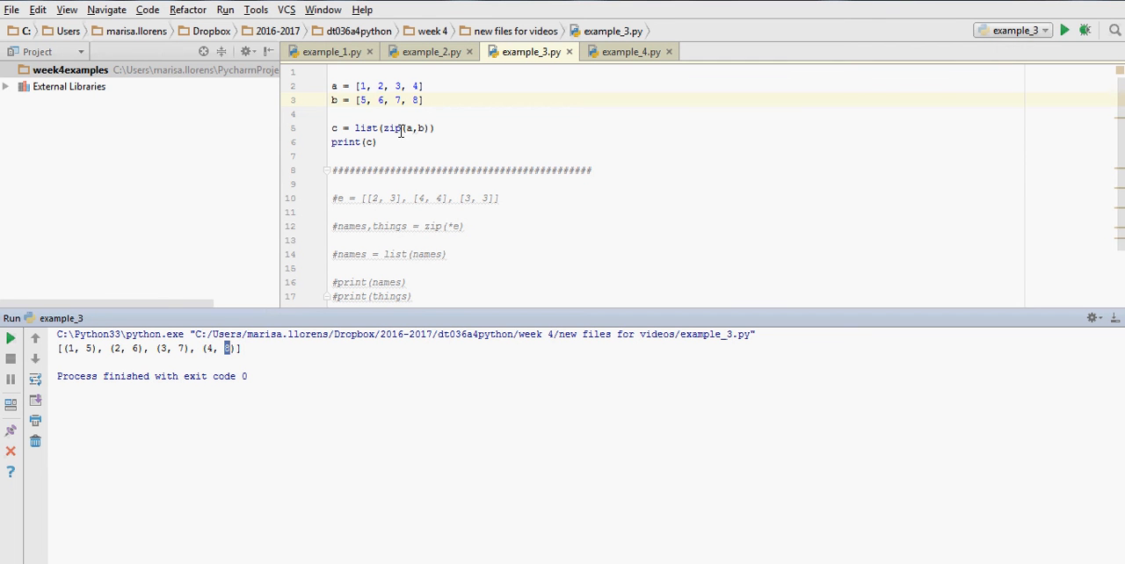
double_click(391, 127)
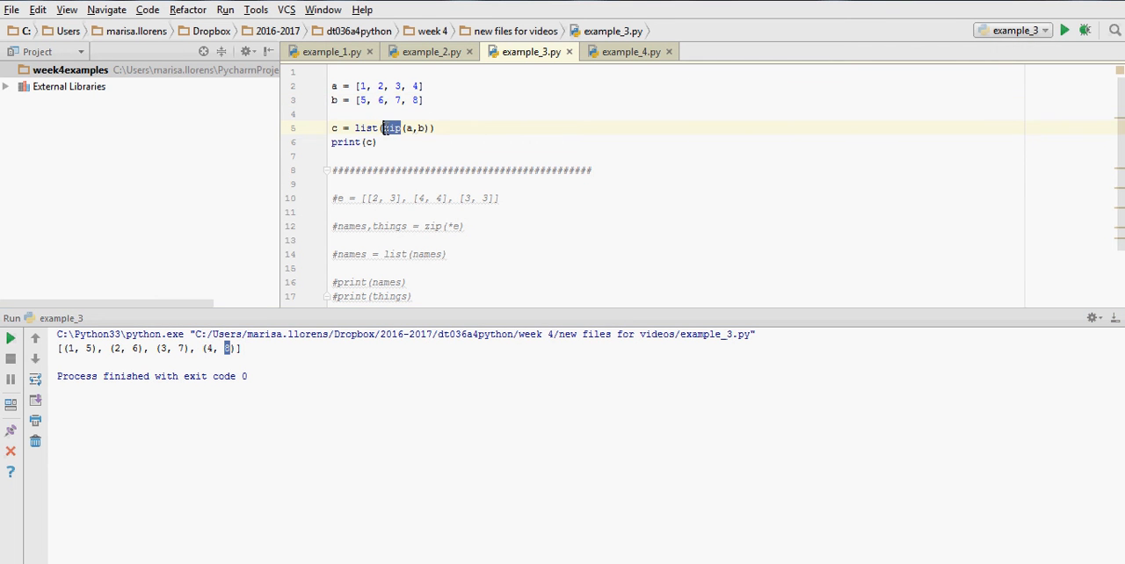
left_click(424, 169)
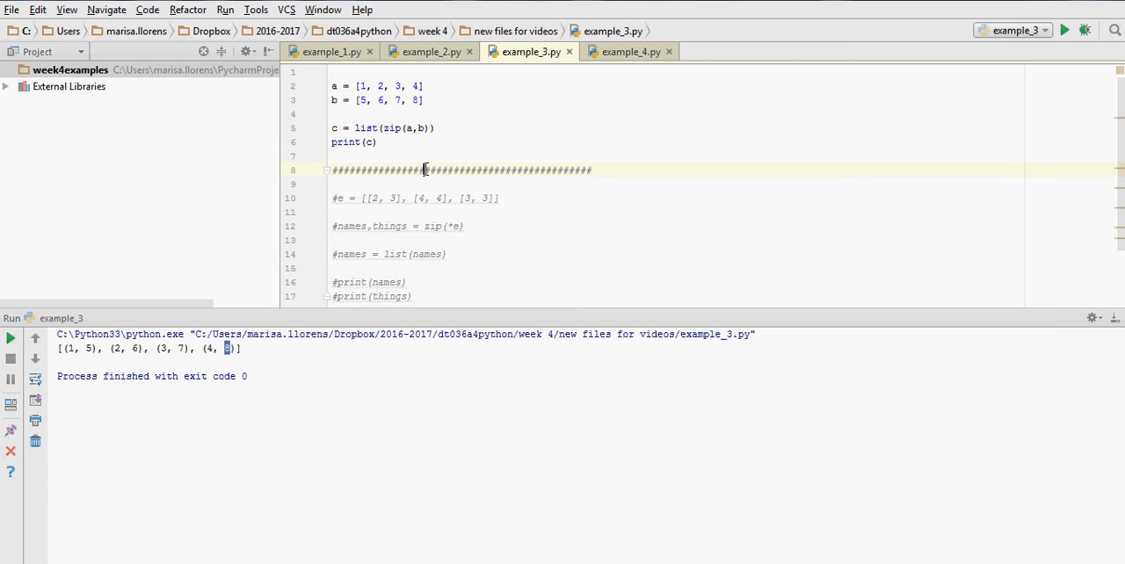
mouse_move(235, 338)
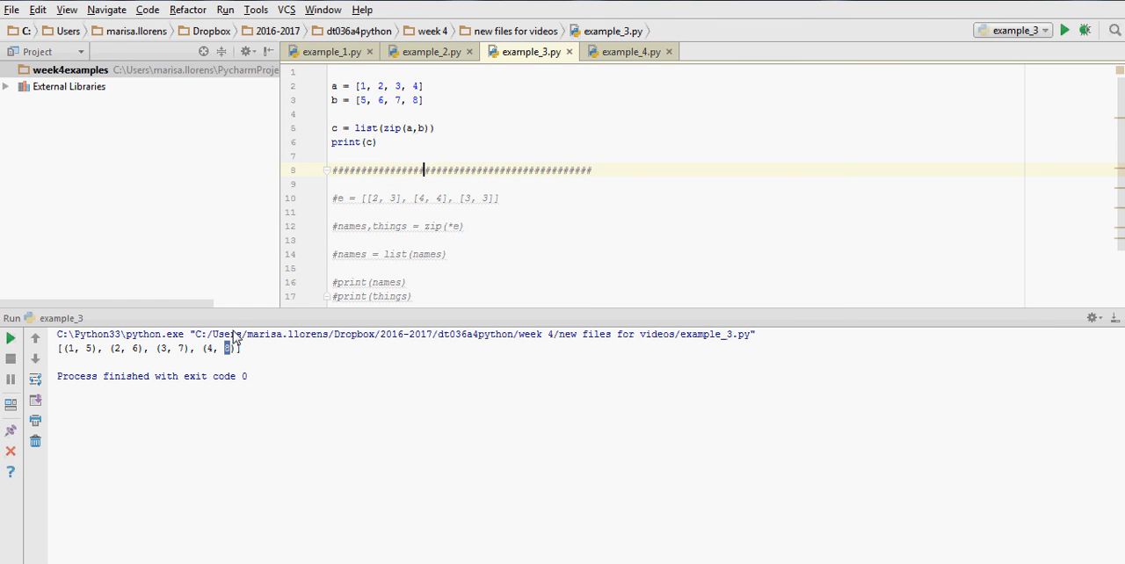
mouse_move(407, 127)
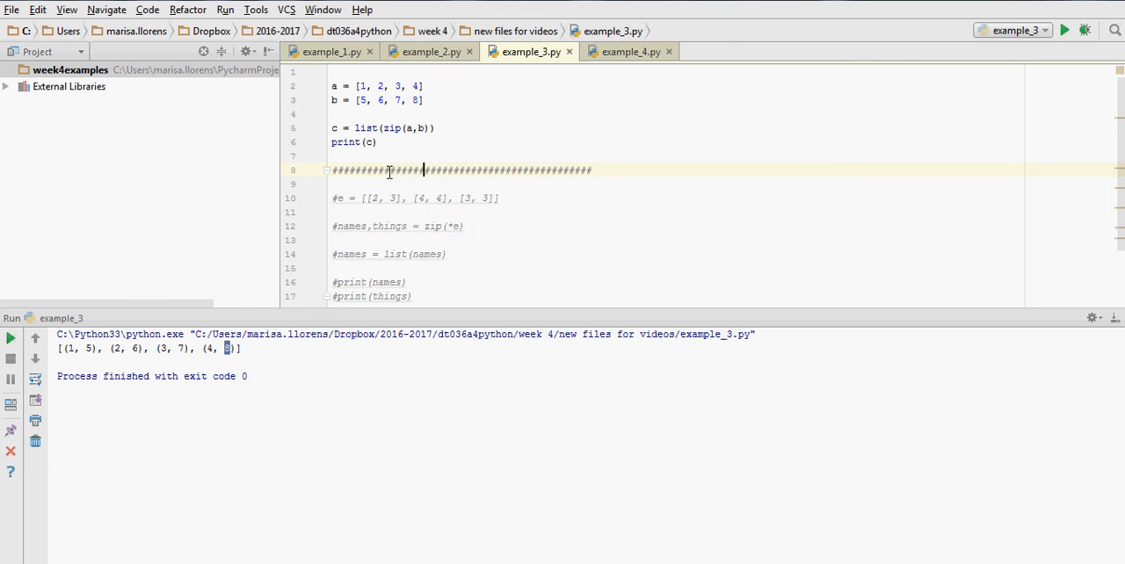
left_click(1064, 30)
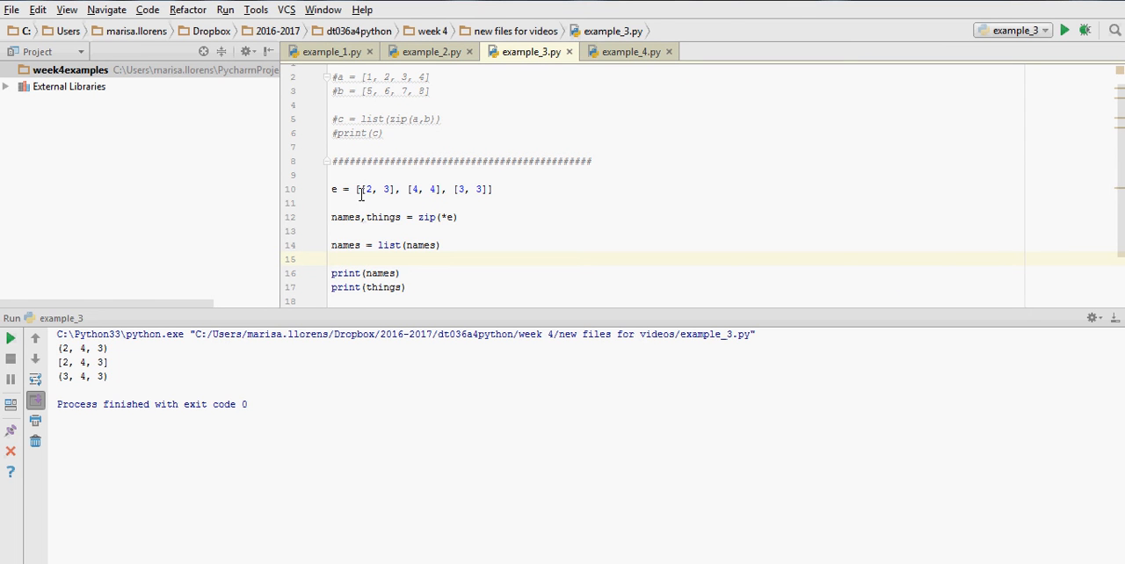
mouse_move(431, 190)
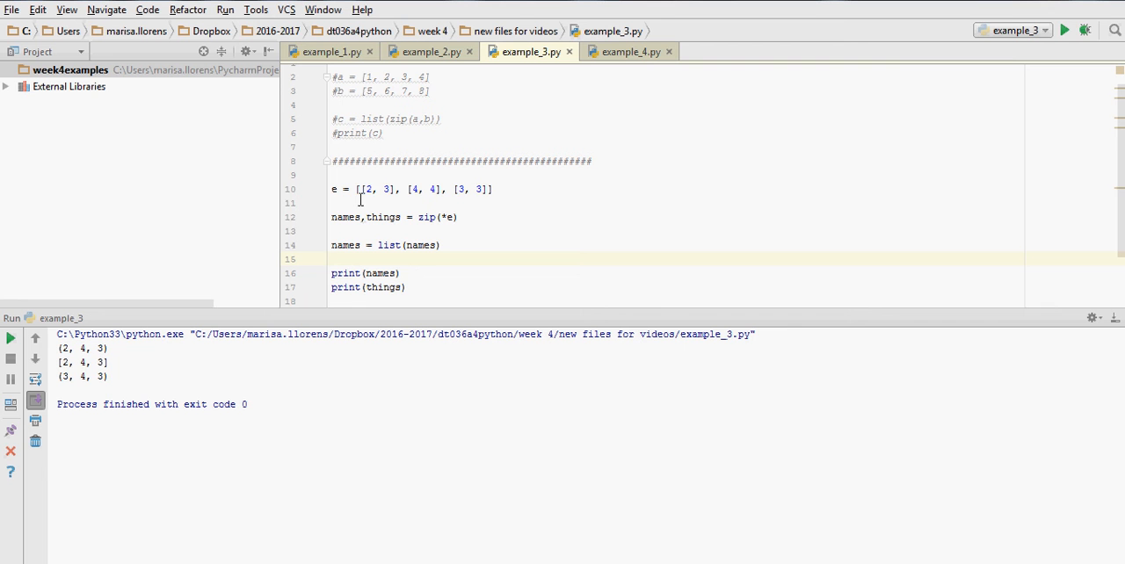
mouse_move(406, 187)
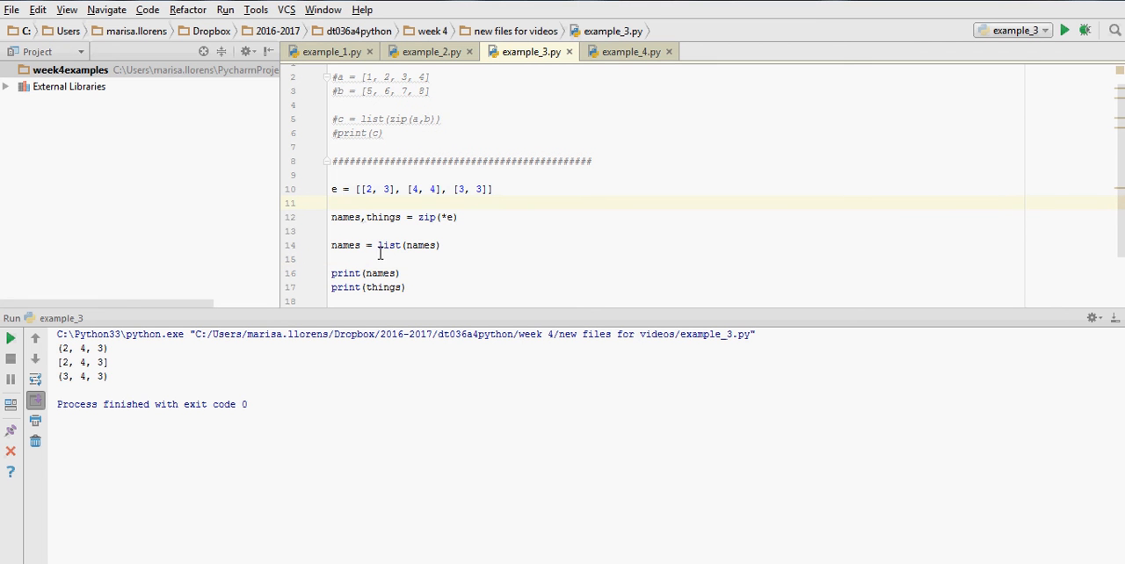
mouse_move(476, 156)
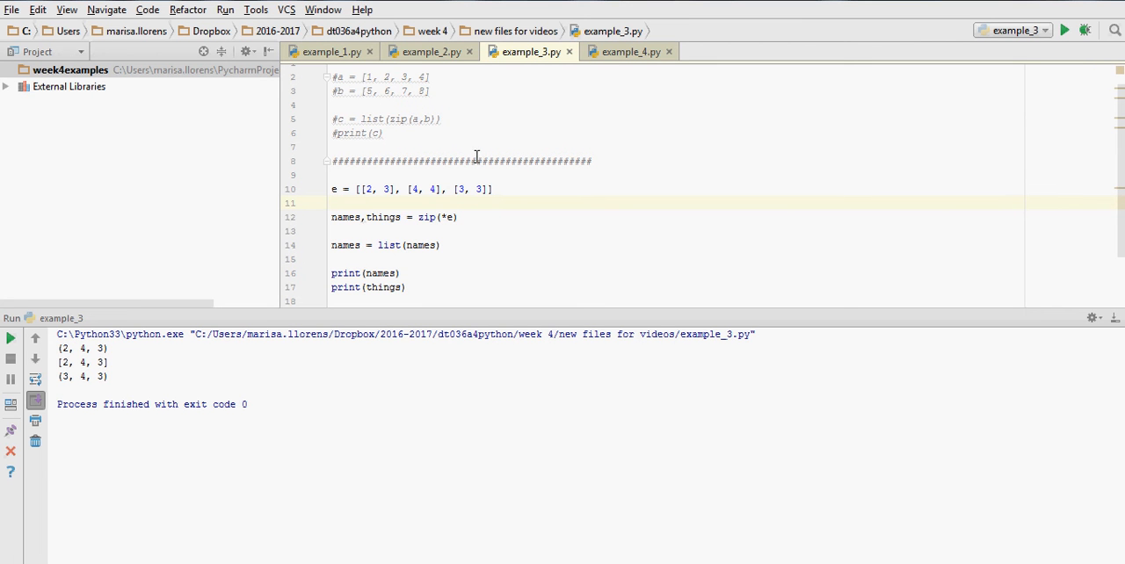
mouse_move(604, 273)
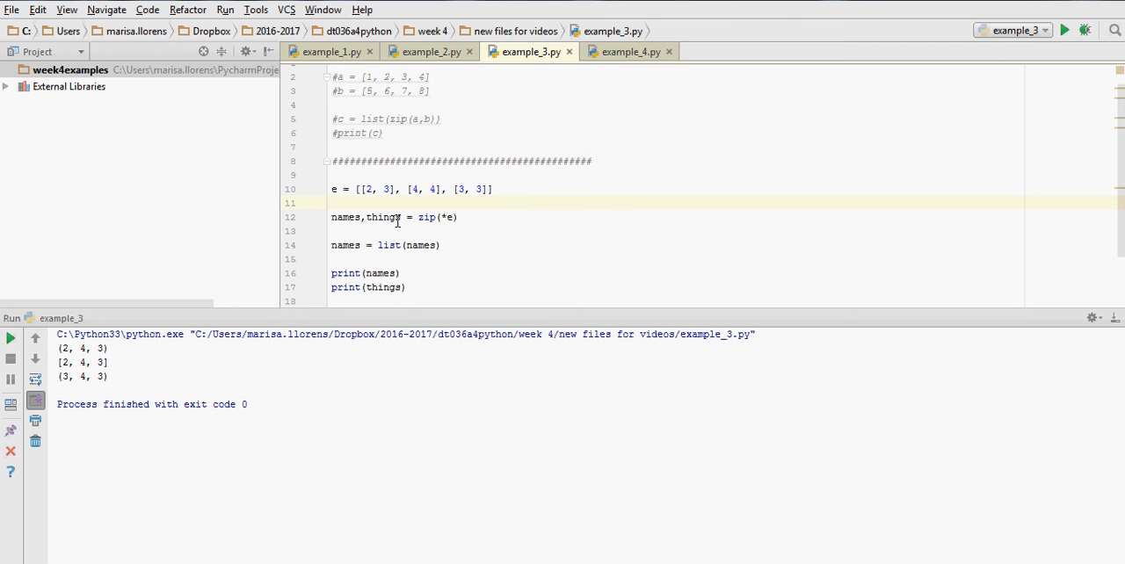
mouse_move(473, 229)
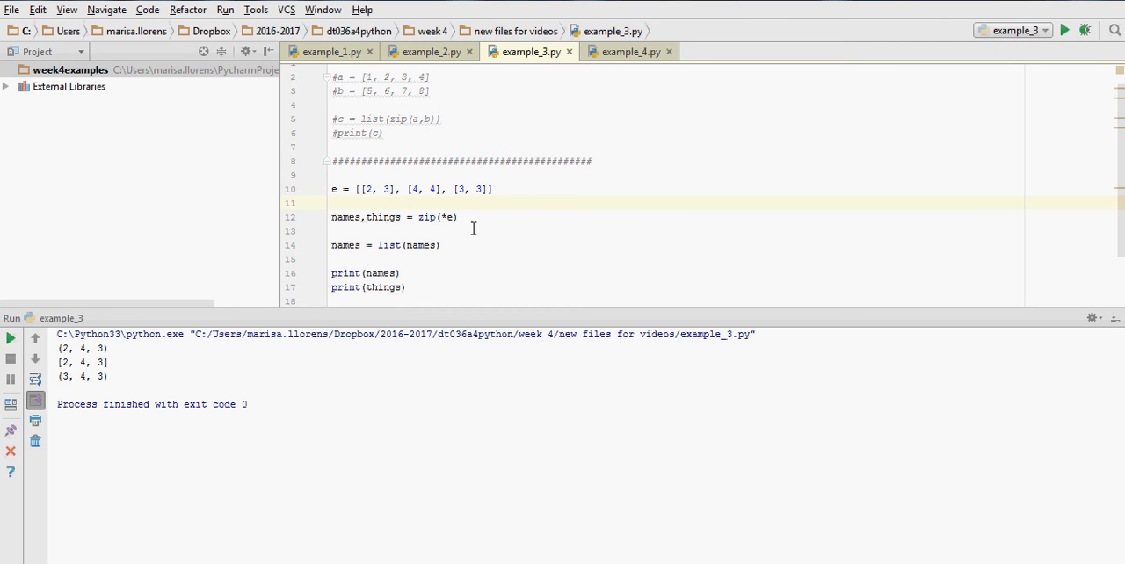
mouse_move(378, 272)
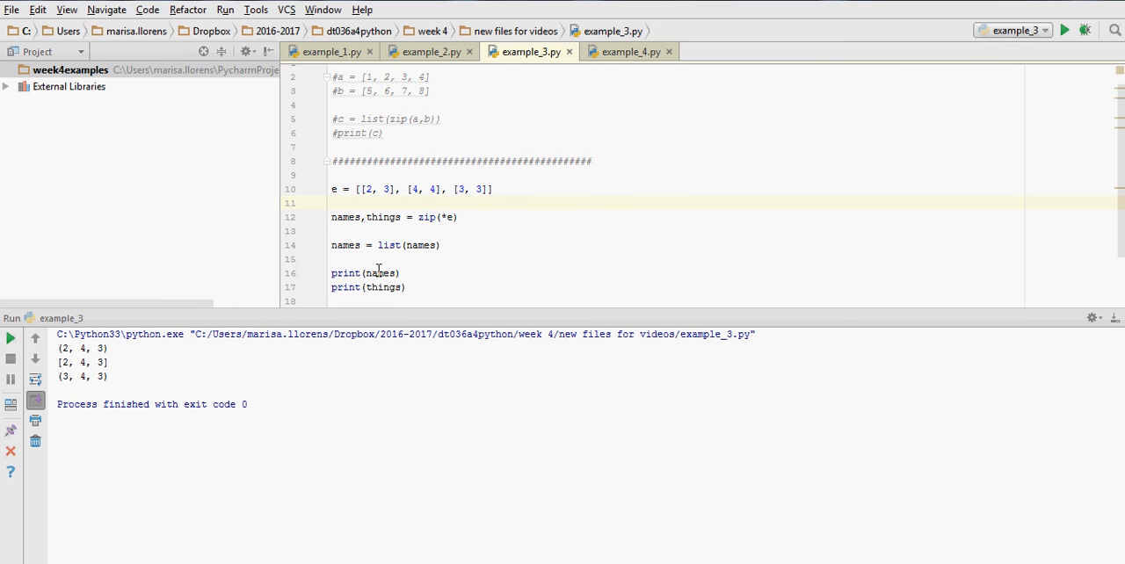
mouse_move(378, 189)
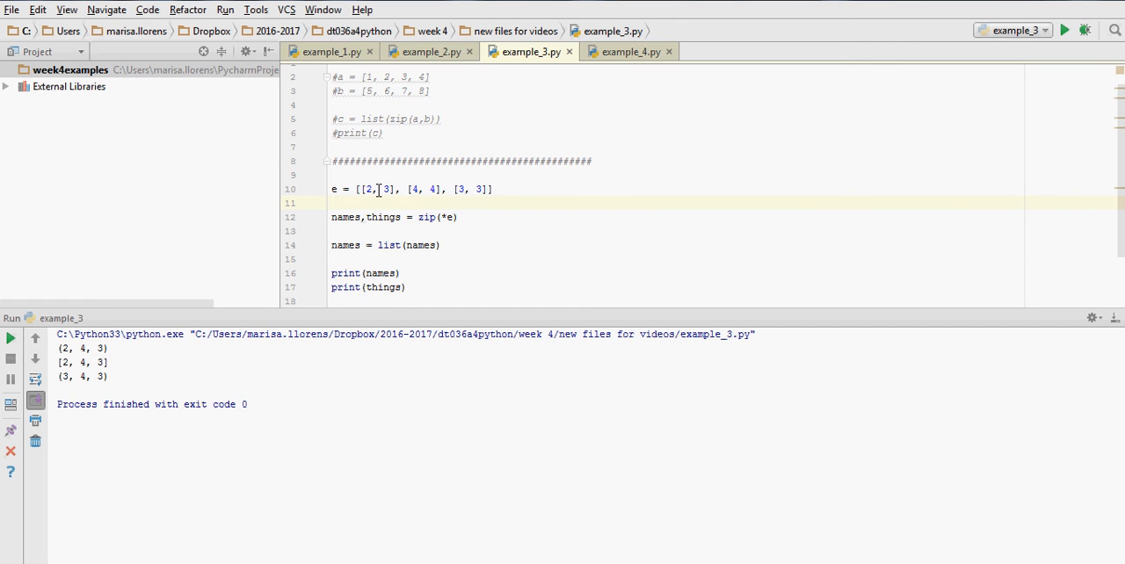
double_click(375, 189)
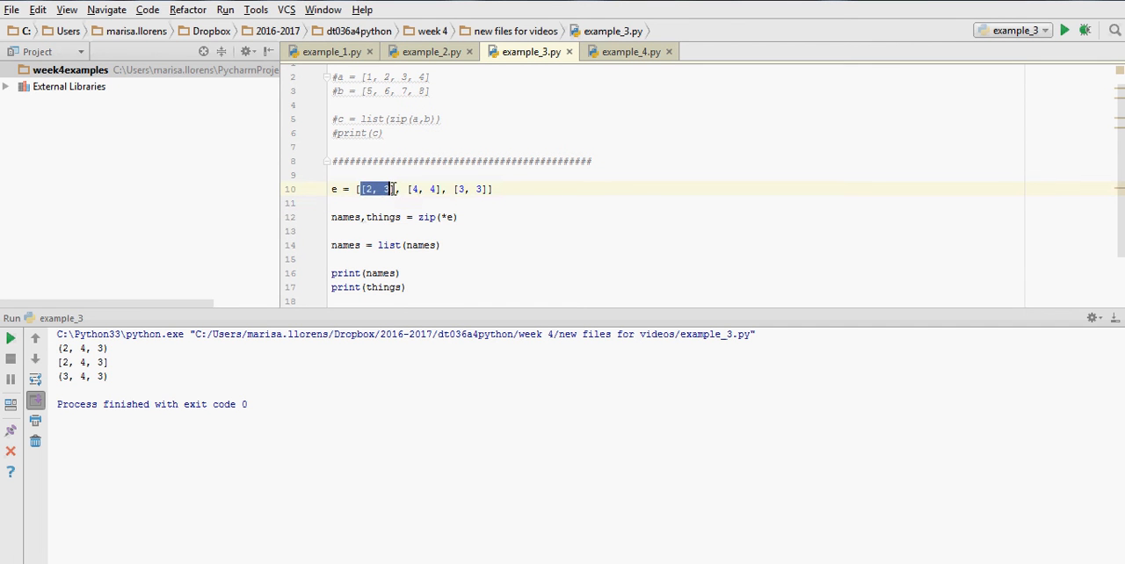
left_click(415, 217)
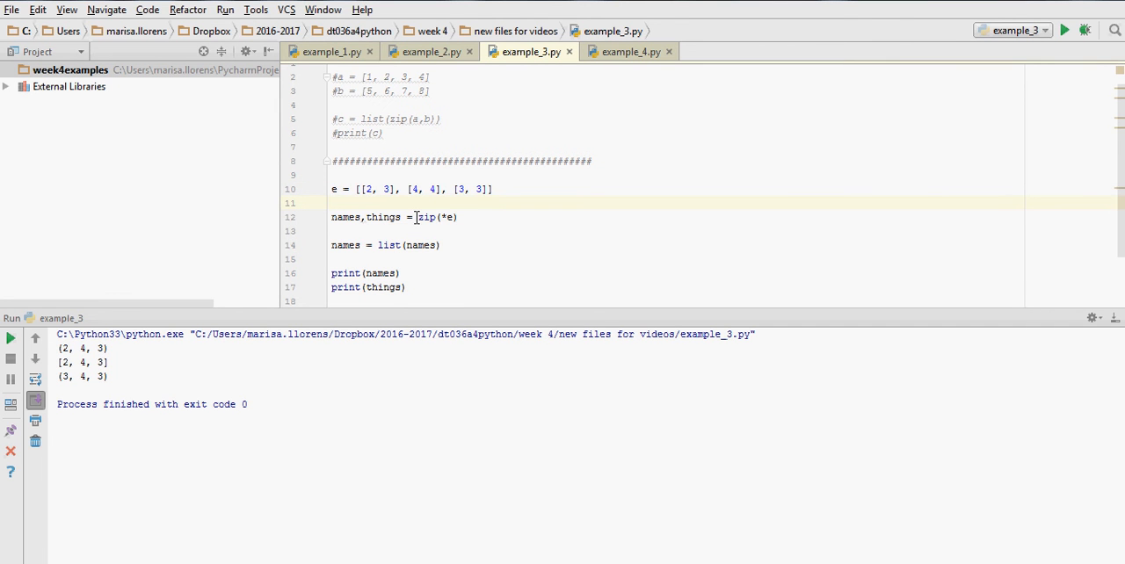
double_click(426, 217)
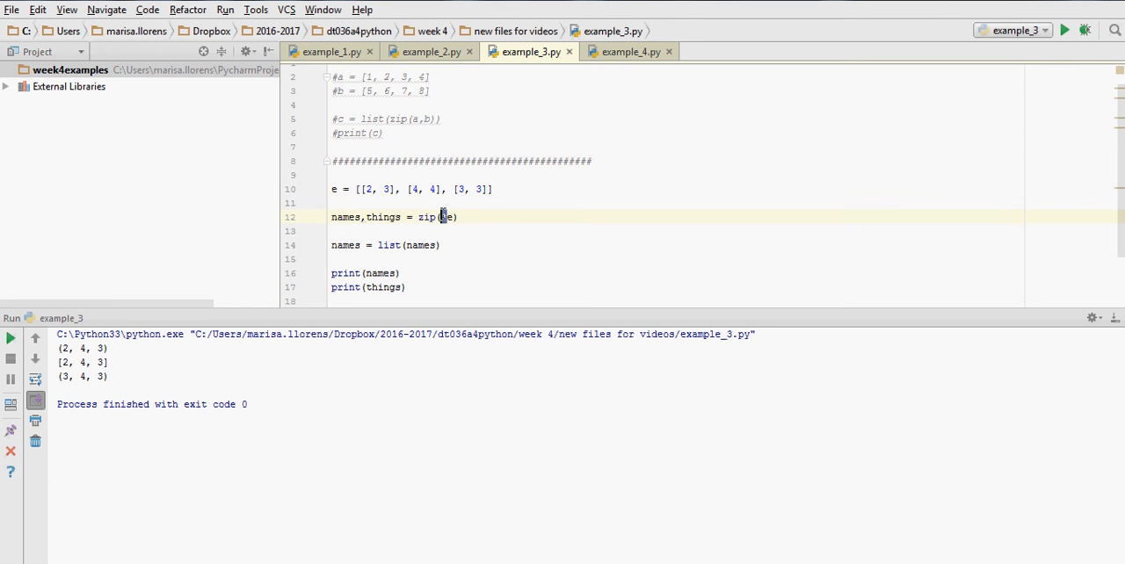
type("*")
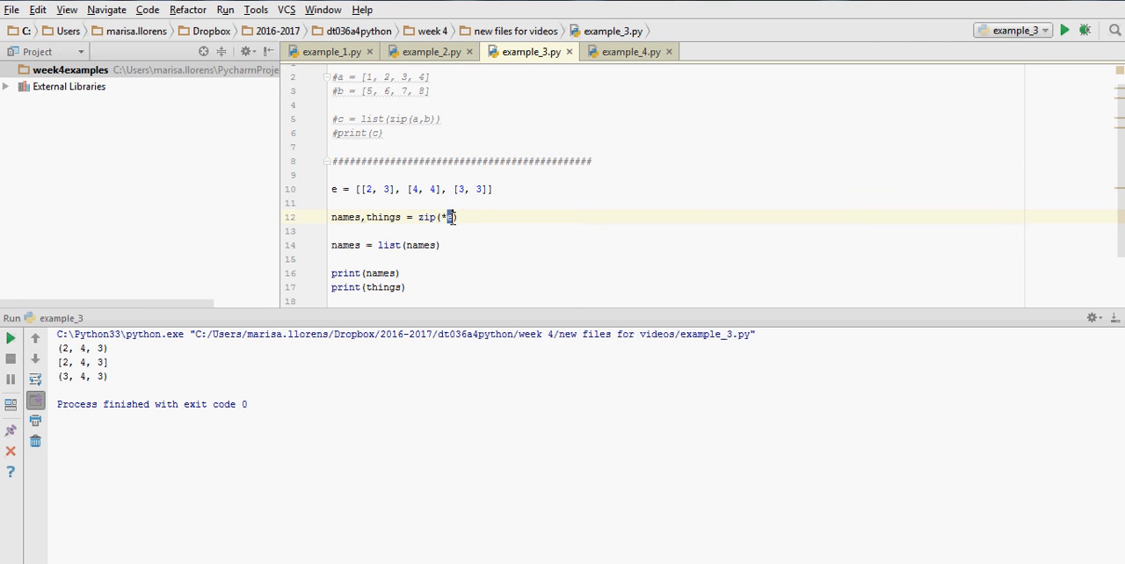
left_click(332, 189)
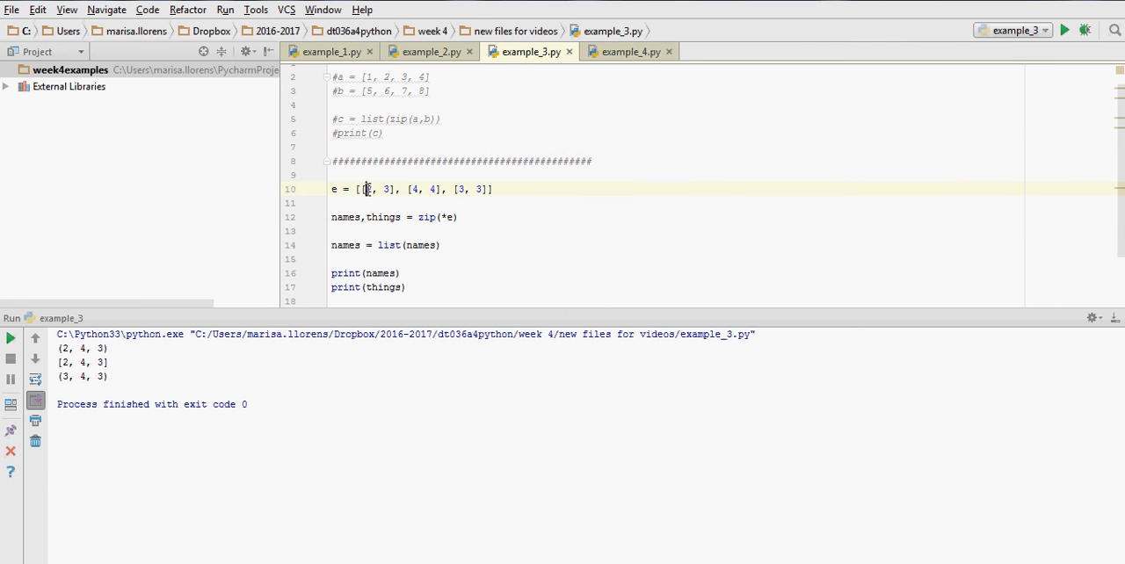
type("2")
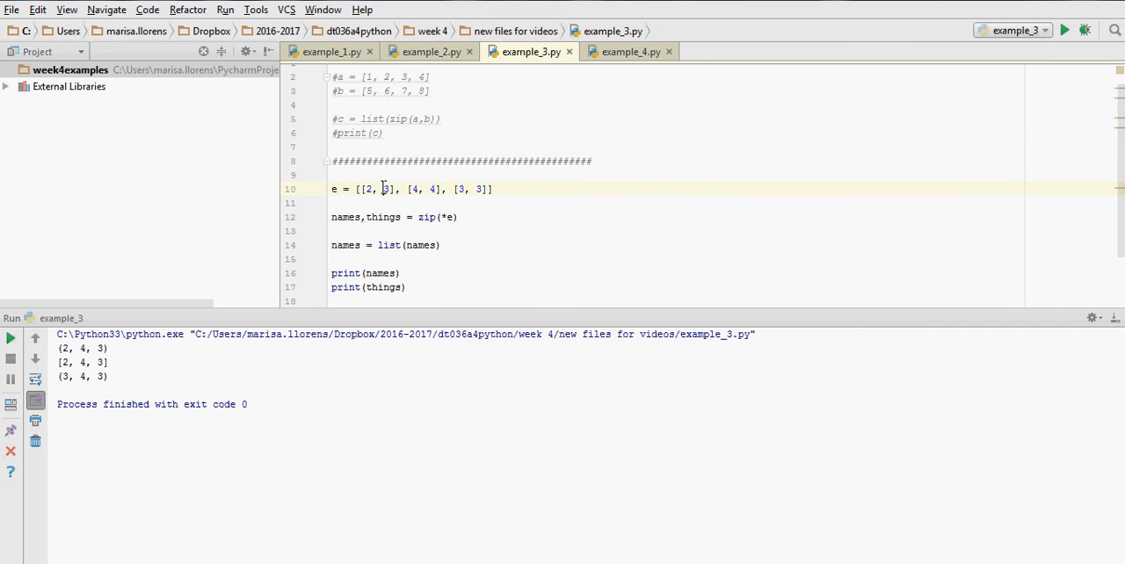
left_click(401, 217)
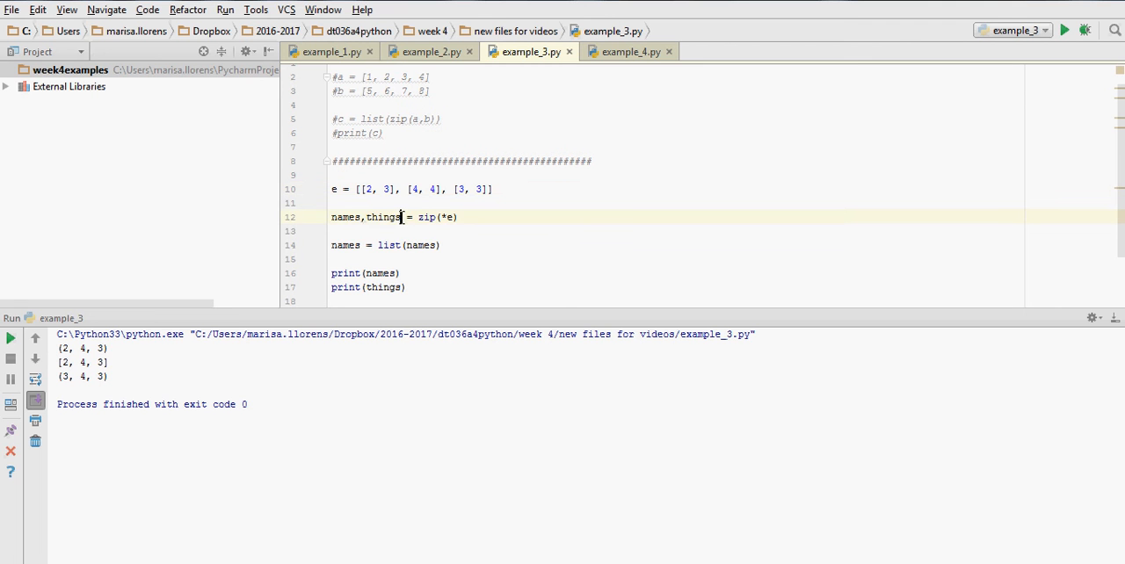
double_click(365, 217)
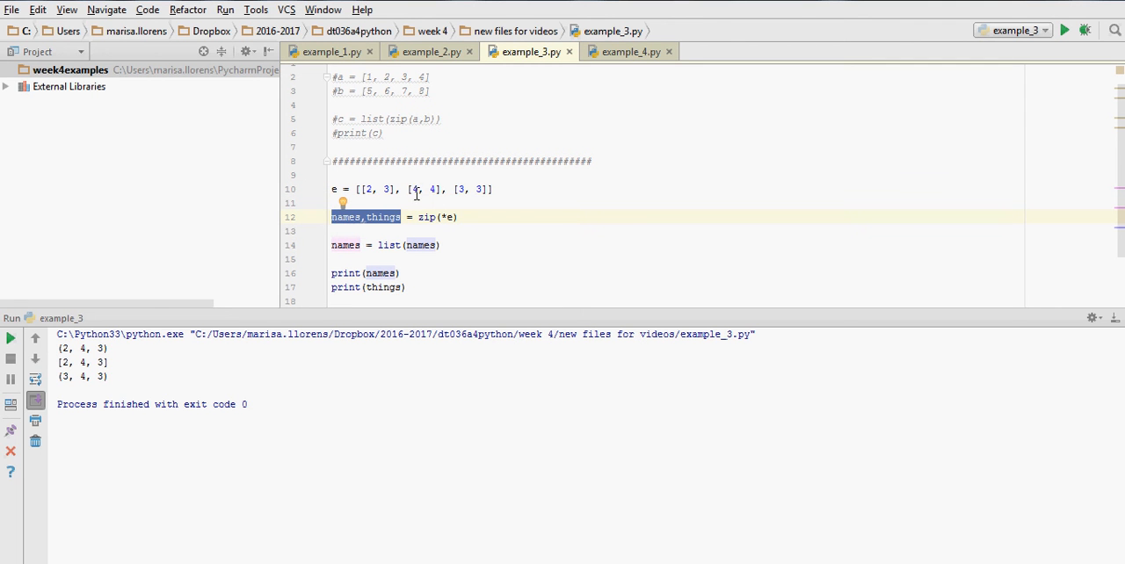
mouse_move(387, 233)
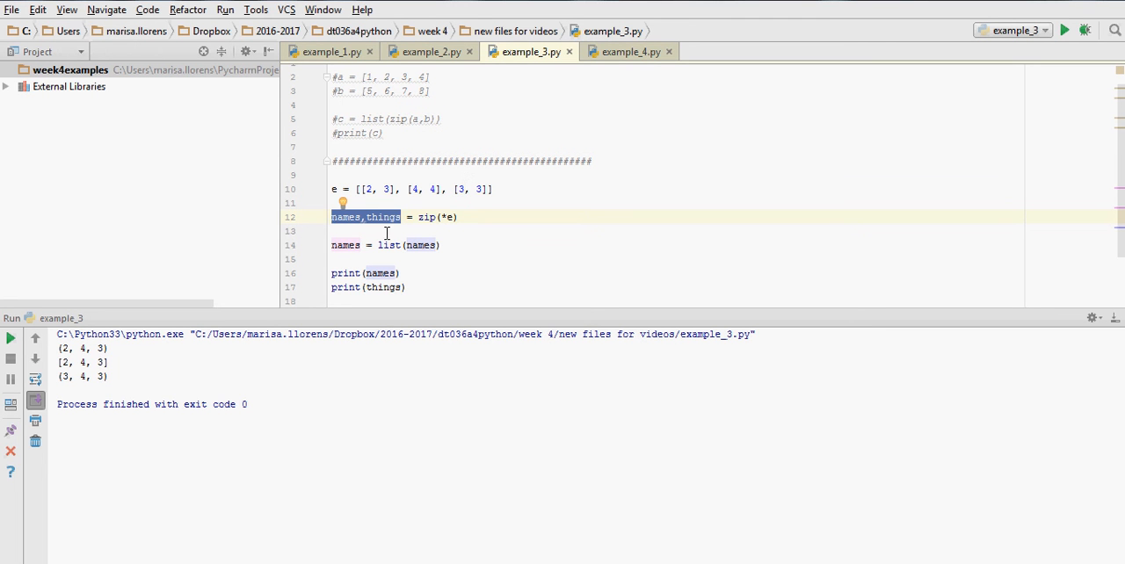
mouse_move(387, 189)
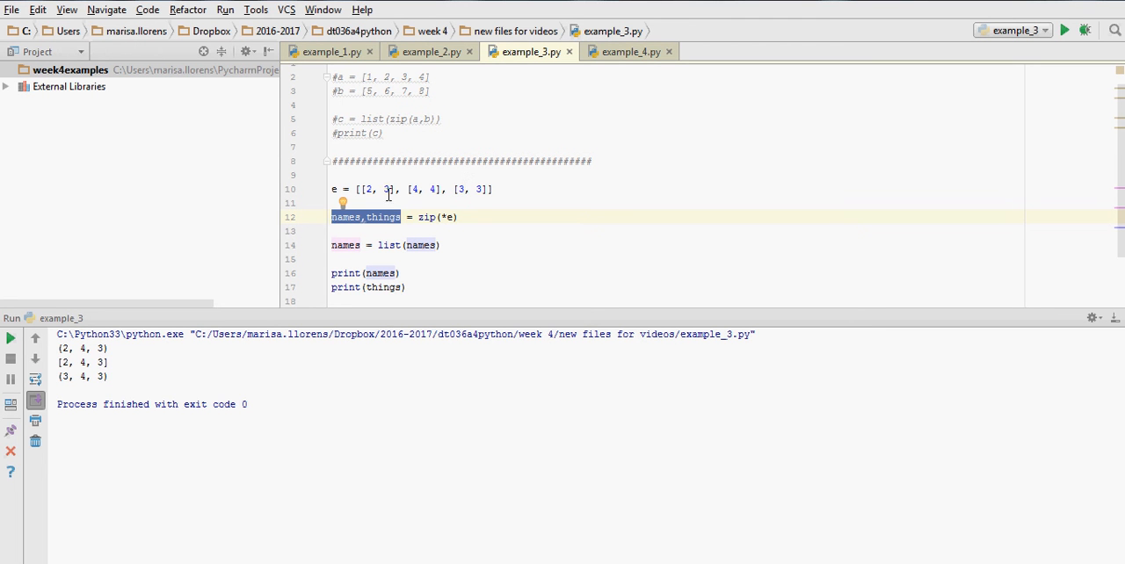
mouse_move(475, 217)
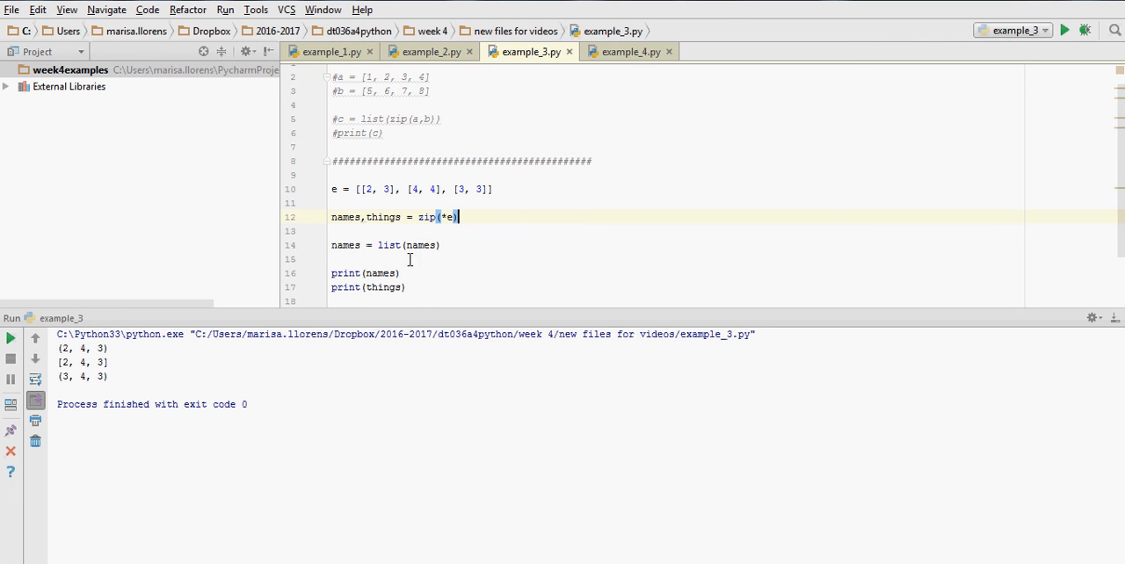
left_click(380, 246)
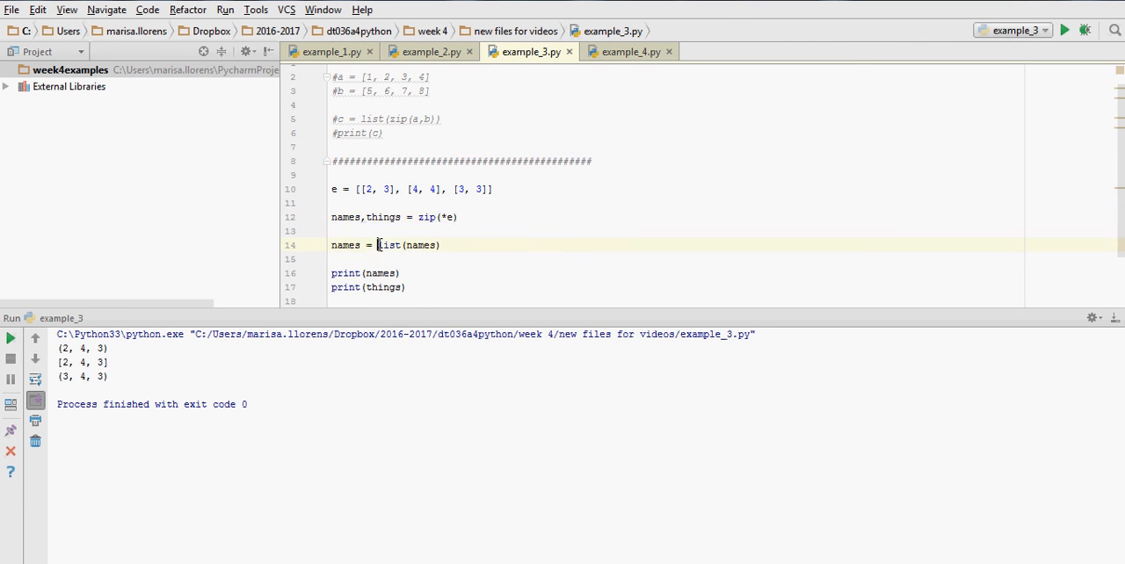
double_click(388, 245)
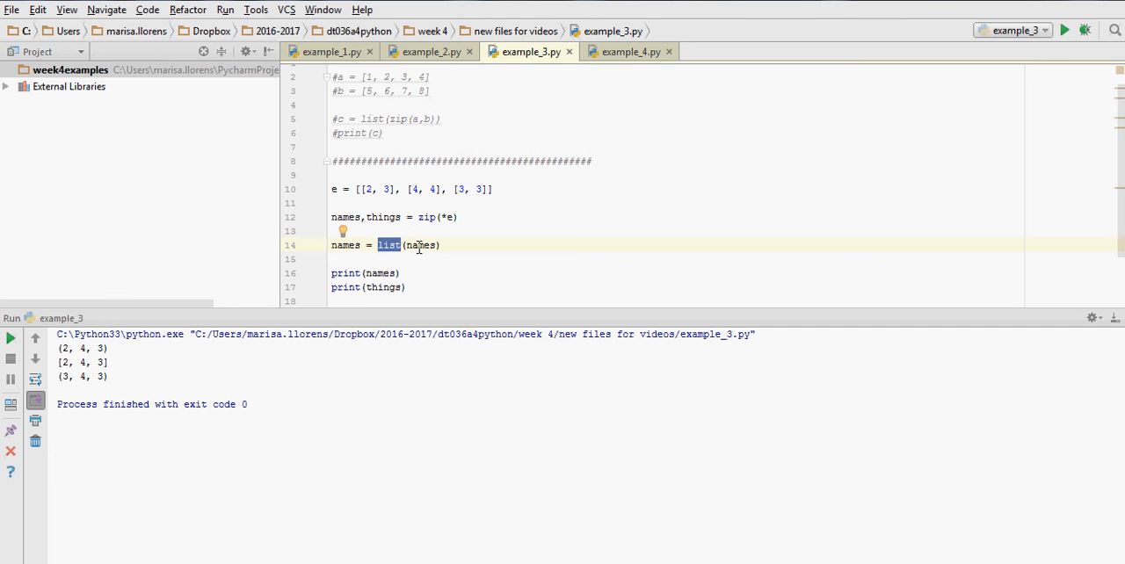
mouse_move(454, 224)
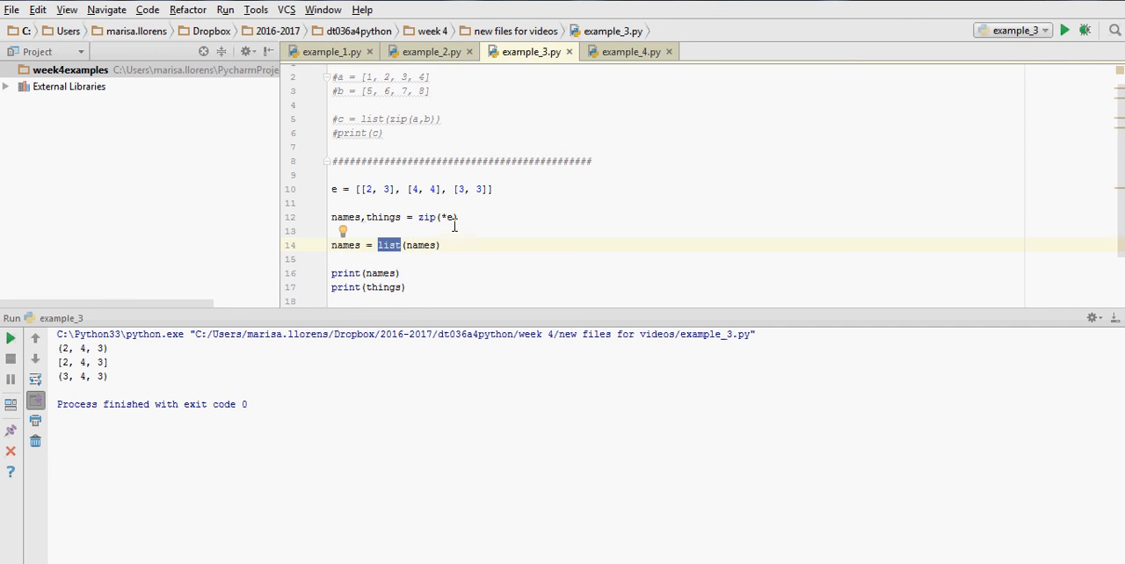
mouse_move(418, 241)
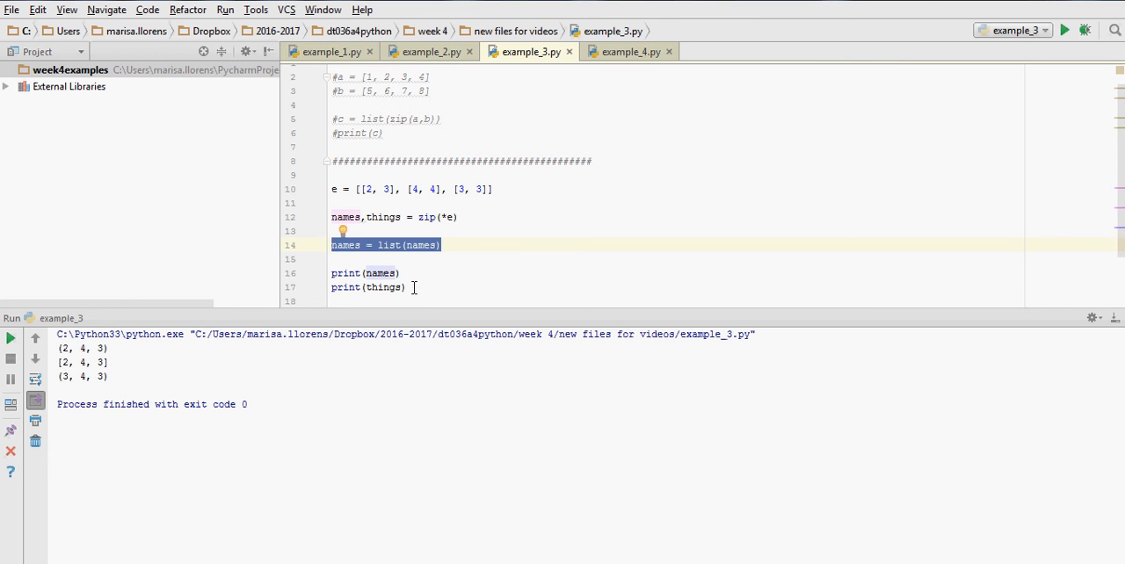
Point out the print(things) line, then rerun example_3.py via the toolbar Run button
double_click(369, 287)
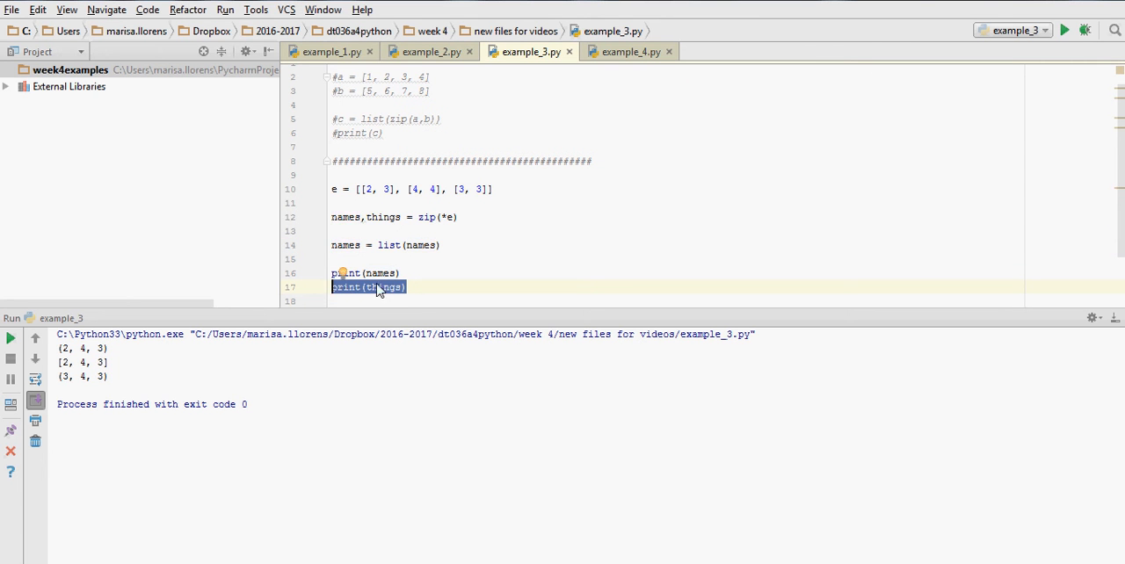
left_click(416, 288)
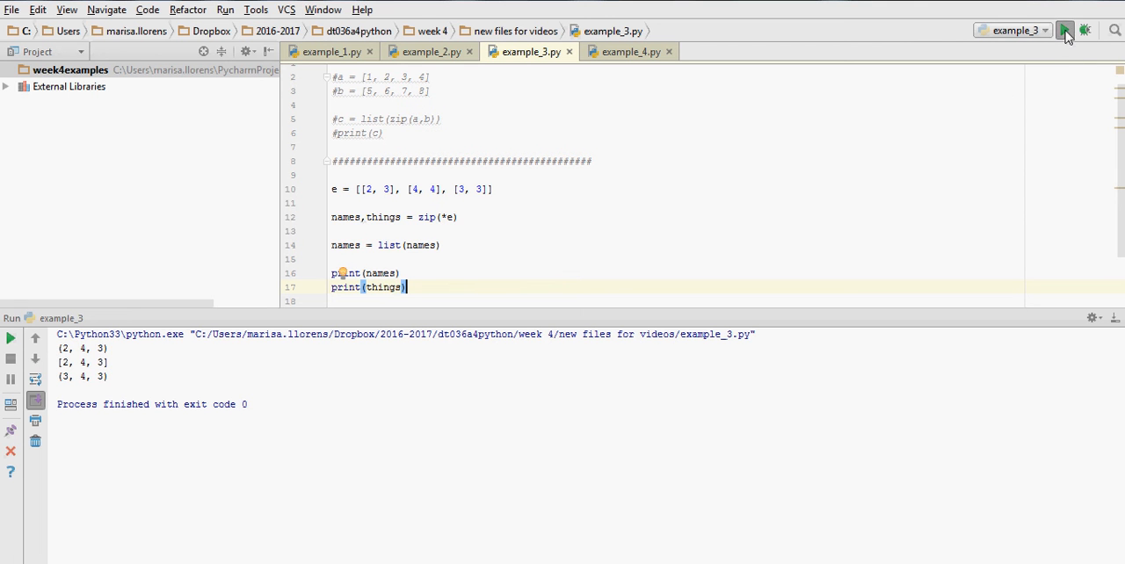
left_click(1065, 30)
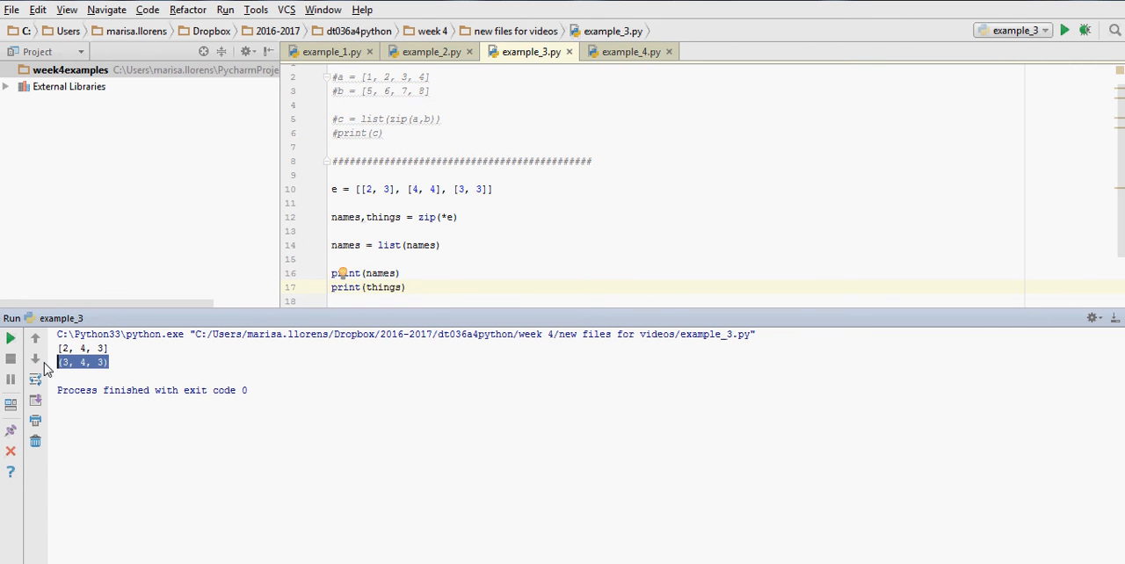
mouse_move(392, 198)
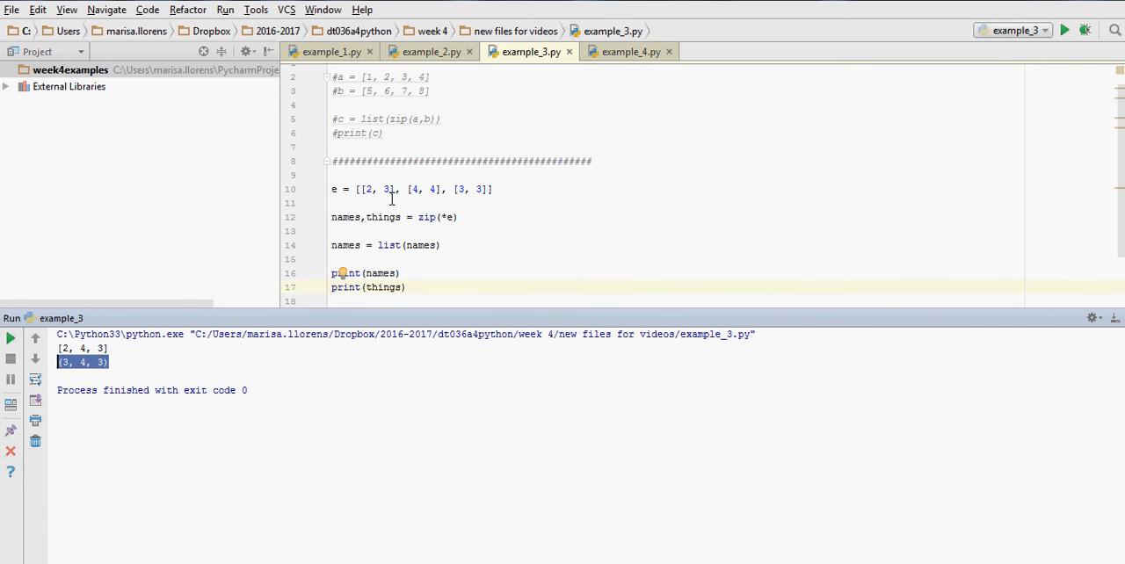